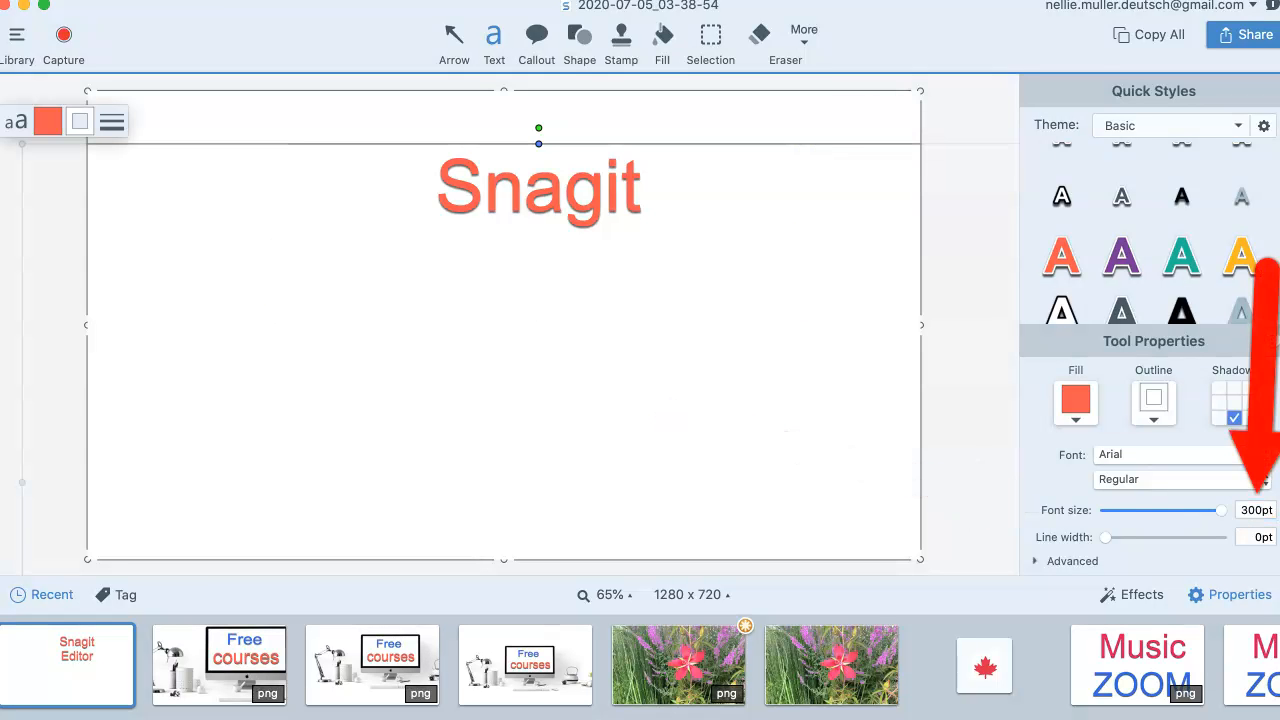
Remove the small Snagit title and draw an empty text area across the top half of the canvas.
click(1256, 510)
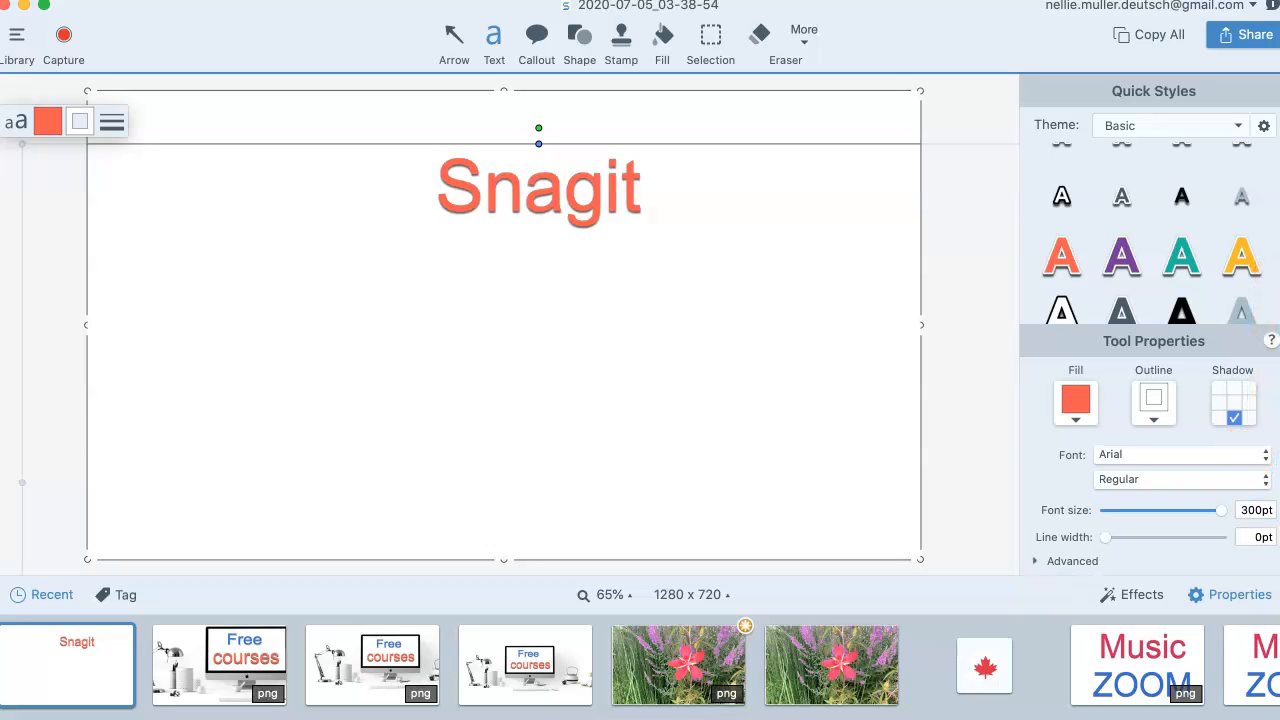
drag(1220, 510, 1188, 510)
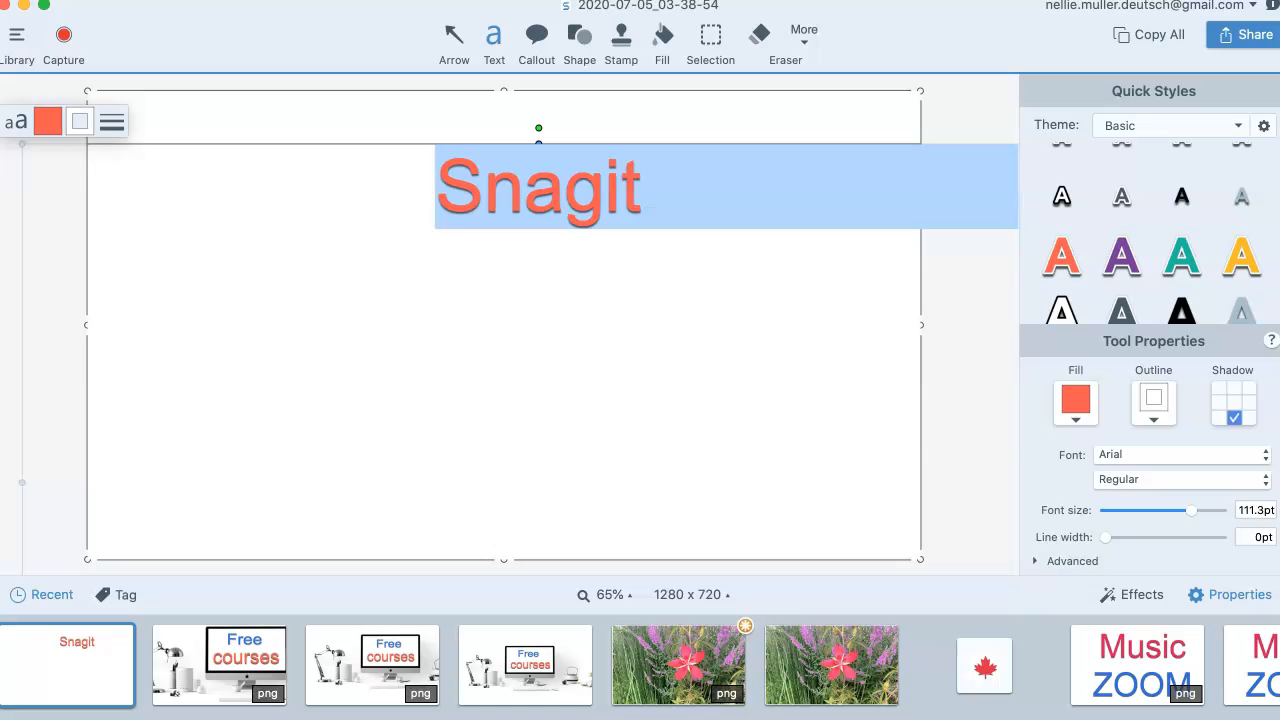
drag(110, 210, 420, 184)
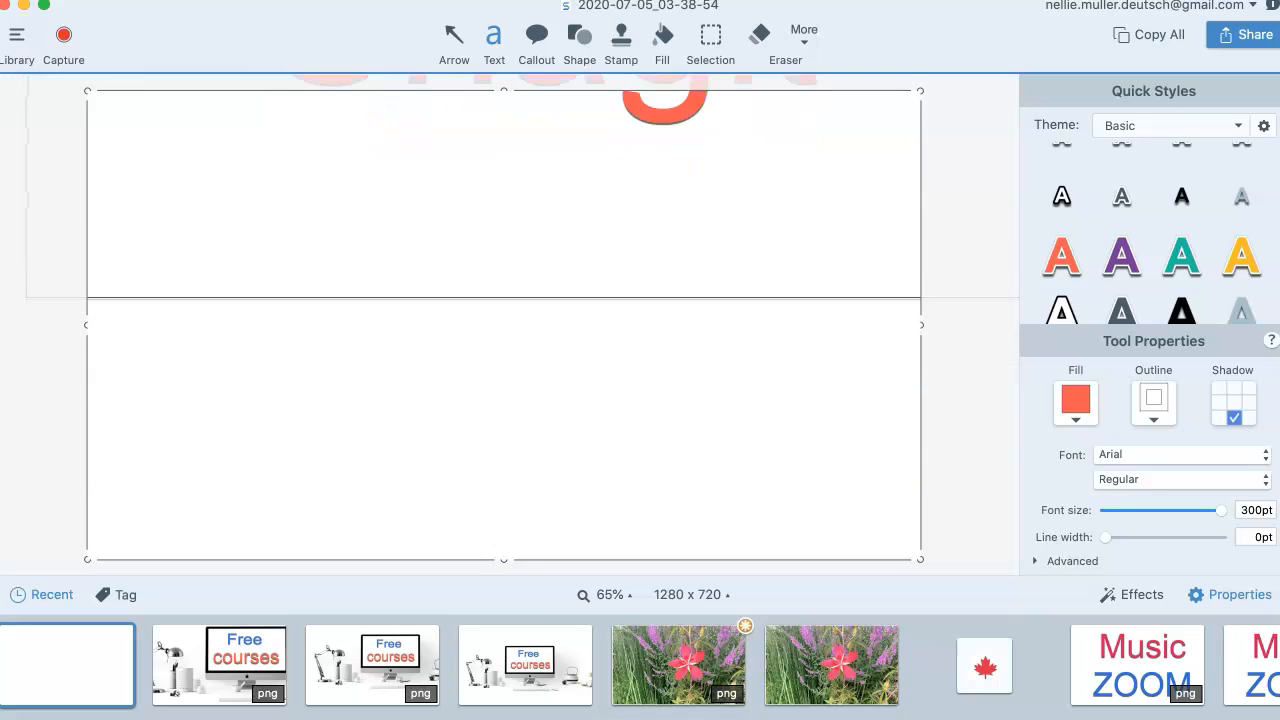
Enter 'Snagit' in large coral Arial letters and add an outline around them.
text(Snagit)
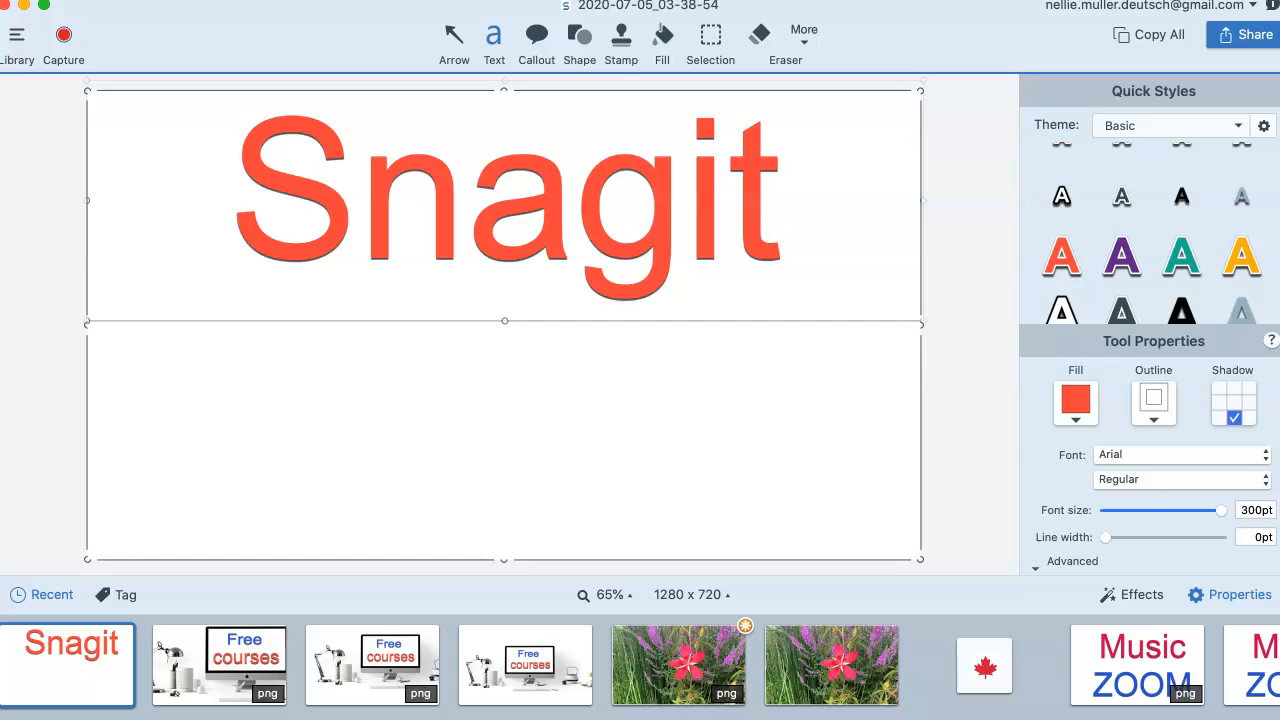
drag(784, 460, 1030, 560)
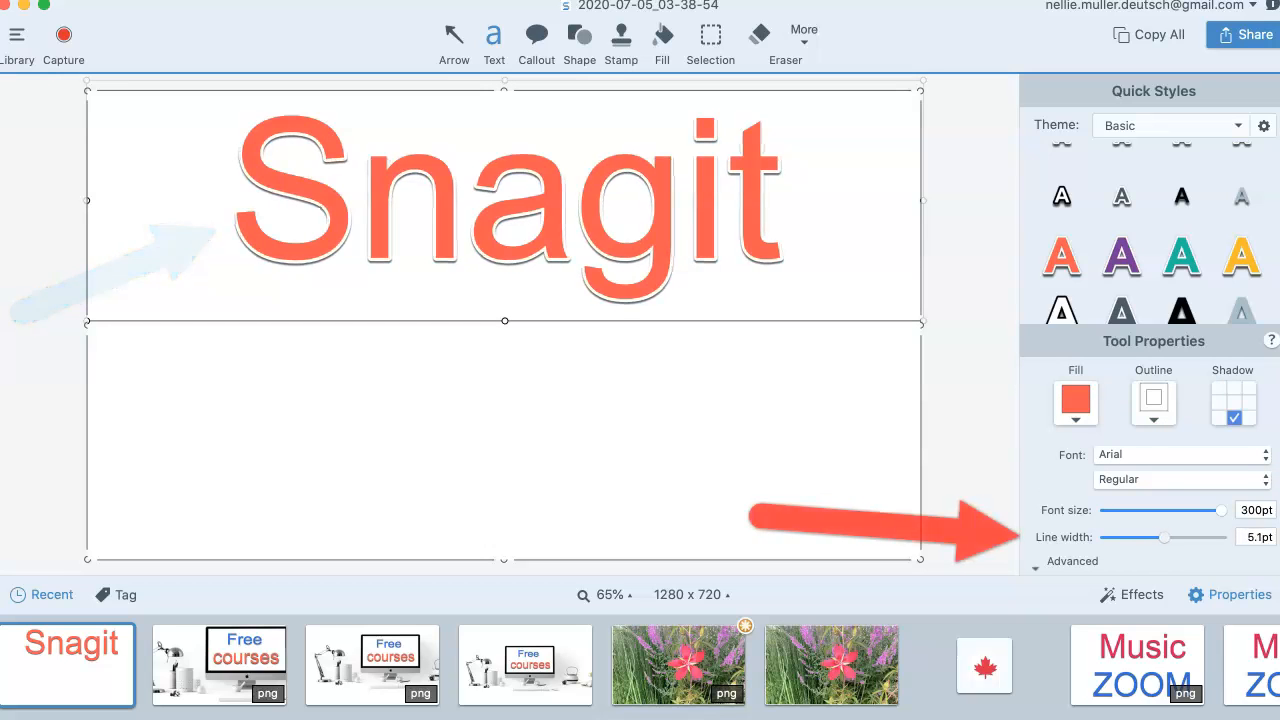
Thicken the white outline around the Snagit letters to about 9.3pt.
drag(1164, 536, 1200, 536)
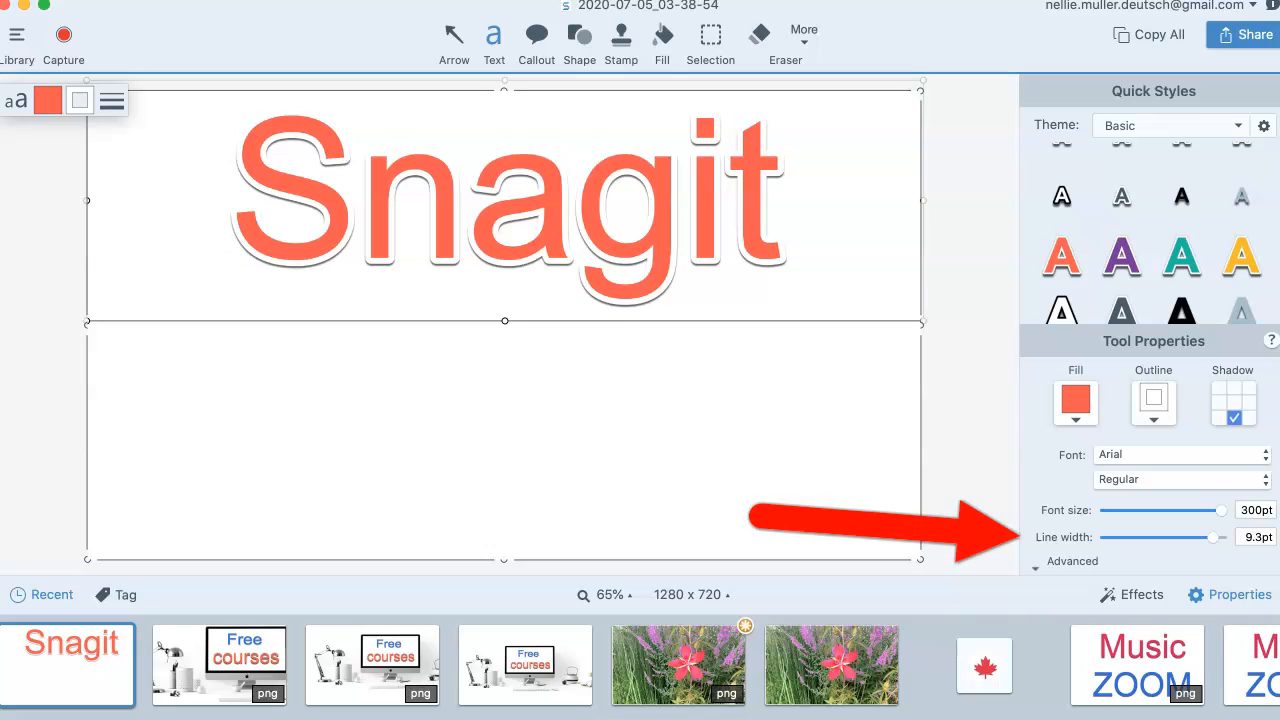
drag(130, 470, 270, 264)
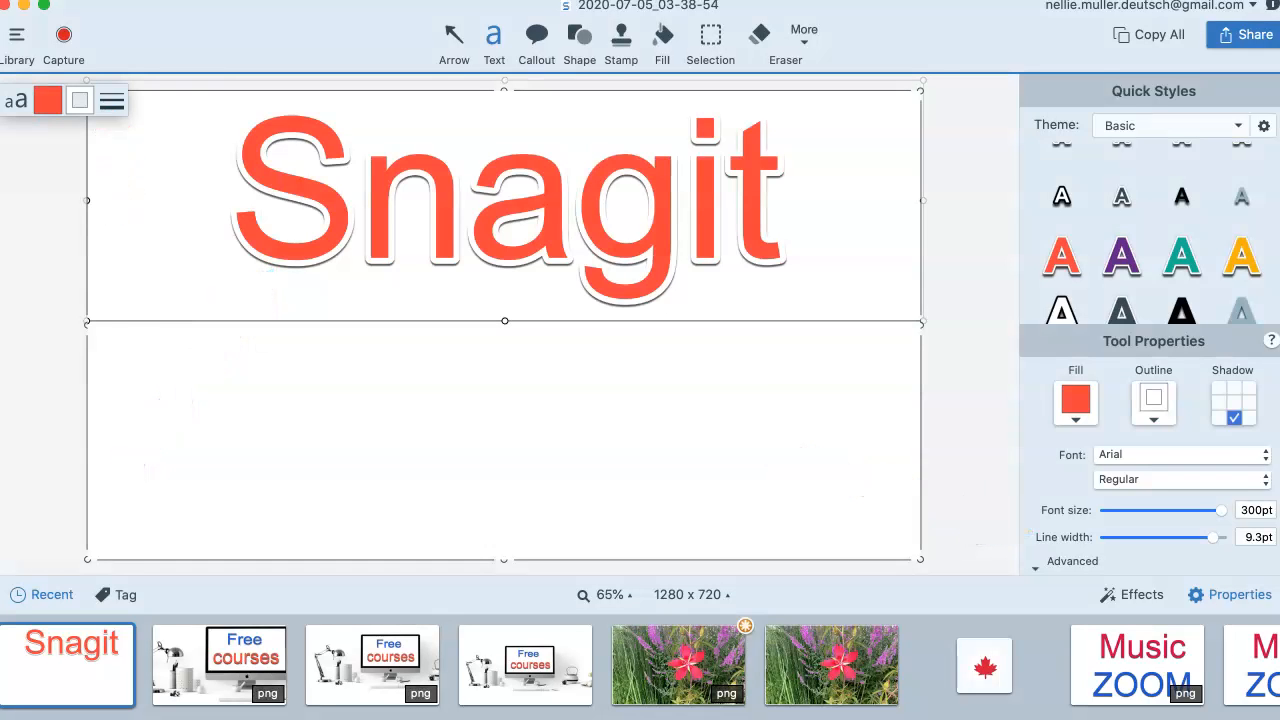
click(112, 100)
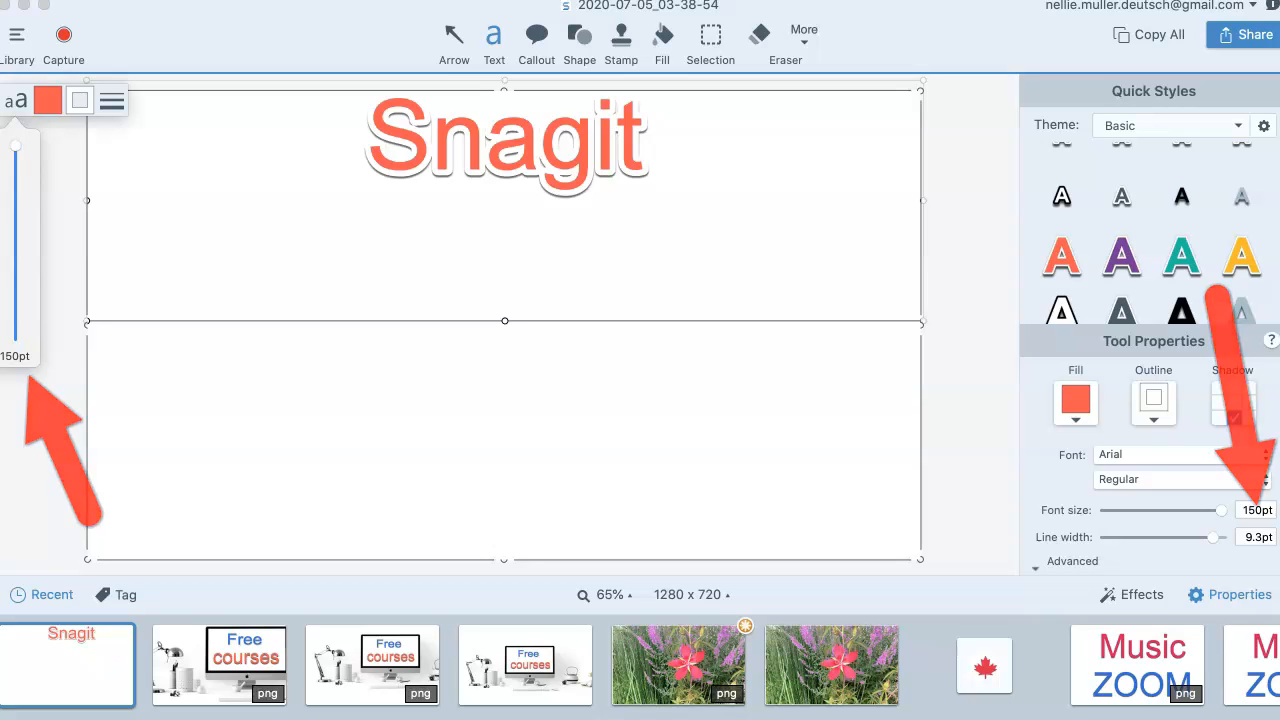
Restore the Snagit text's font size to 300pt.
click(1232, 400)
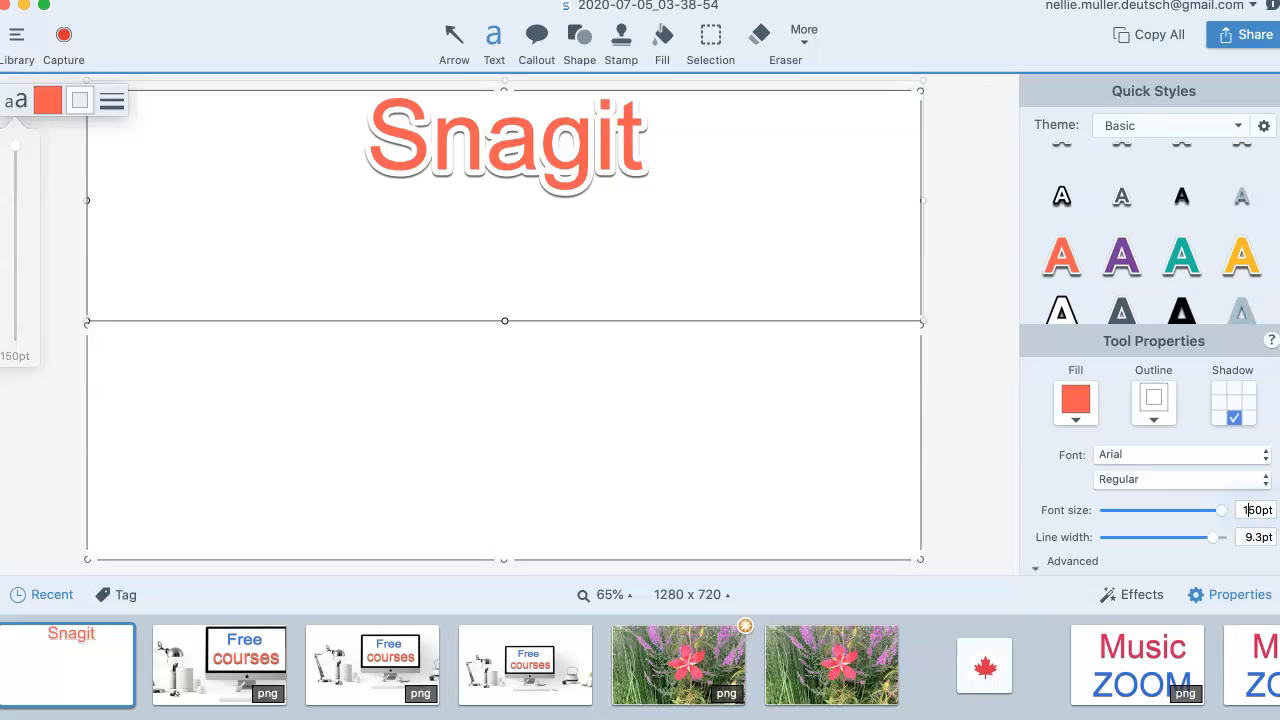
click(1256, 510)
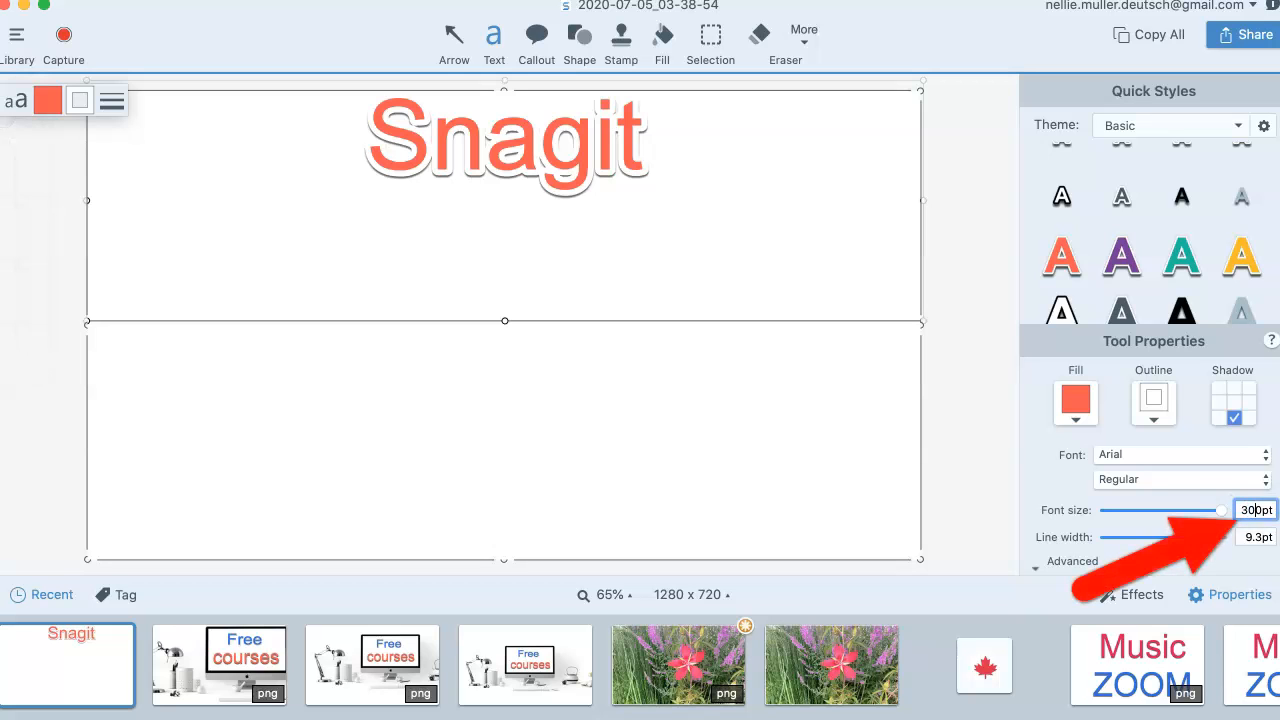
text(300)
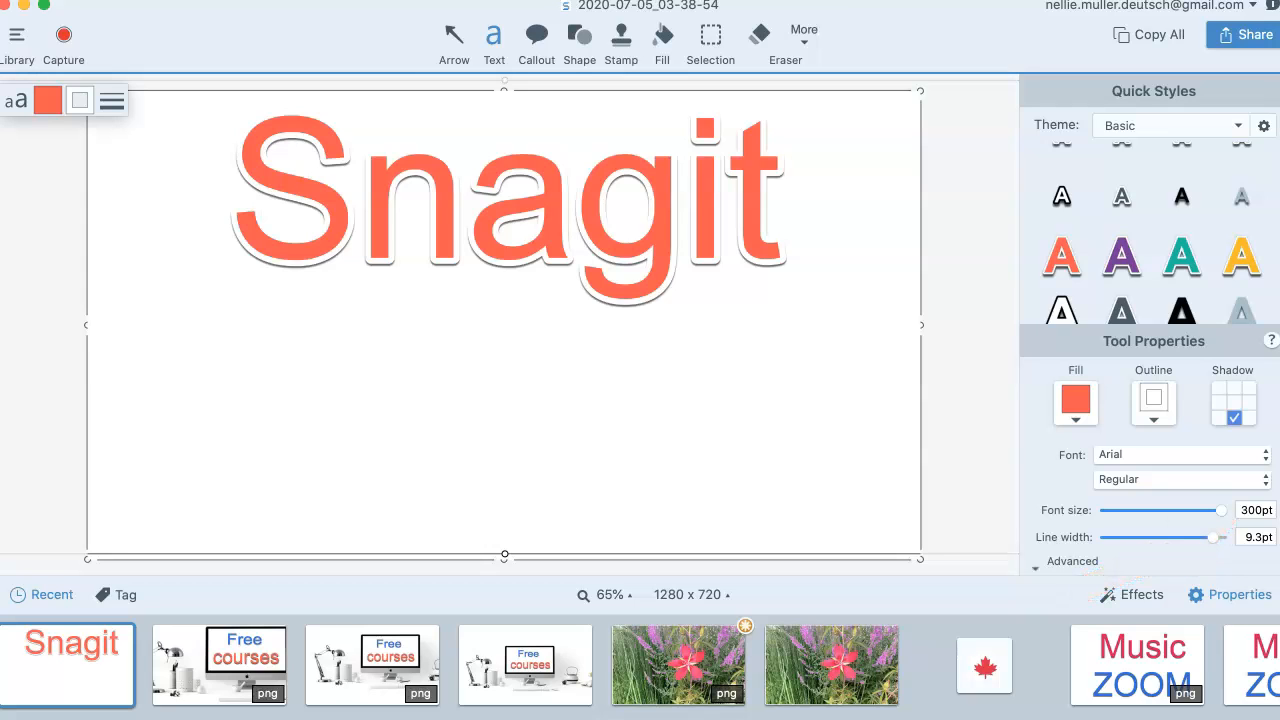
Try pink and dark purple outline colours on the Snagit text, settling near 2pt width.
click(1152, 402)
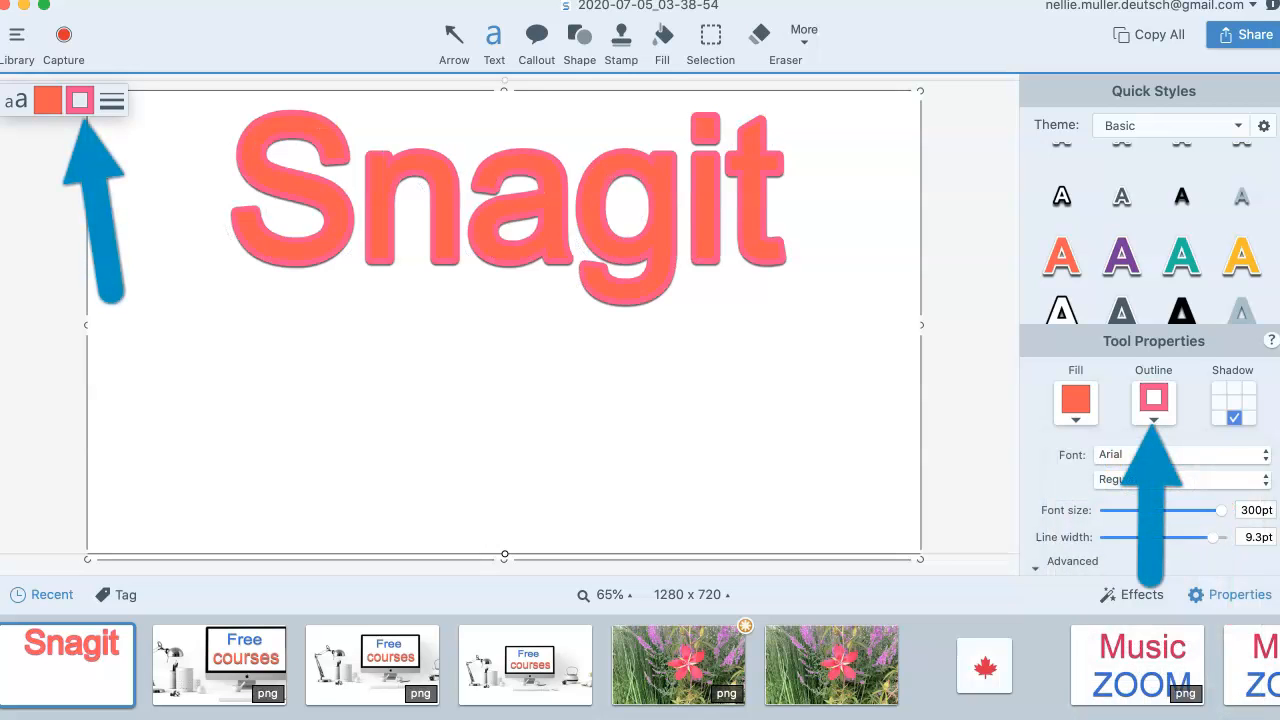
click(1152, 402)
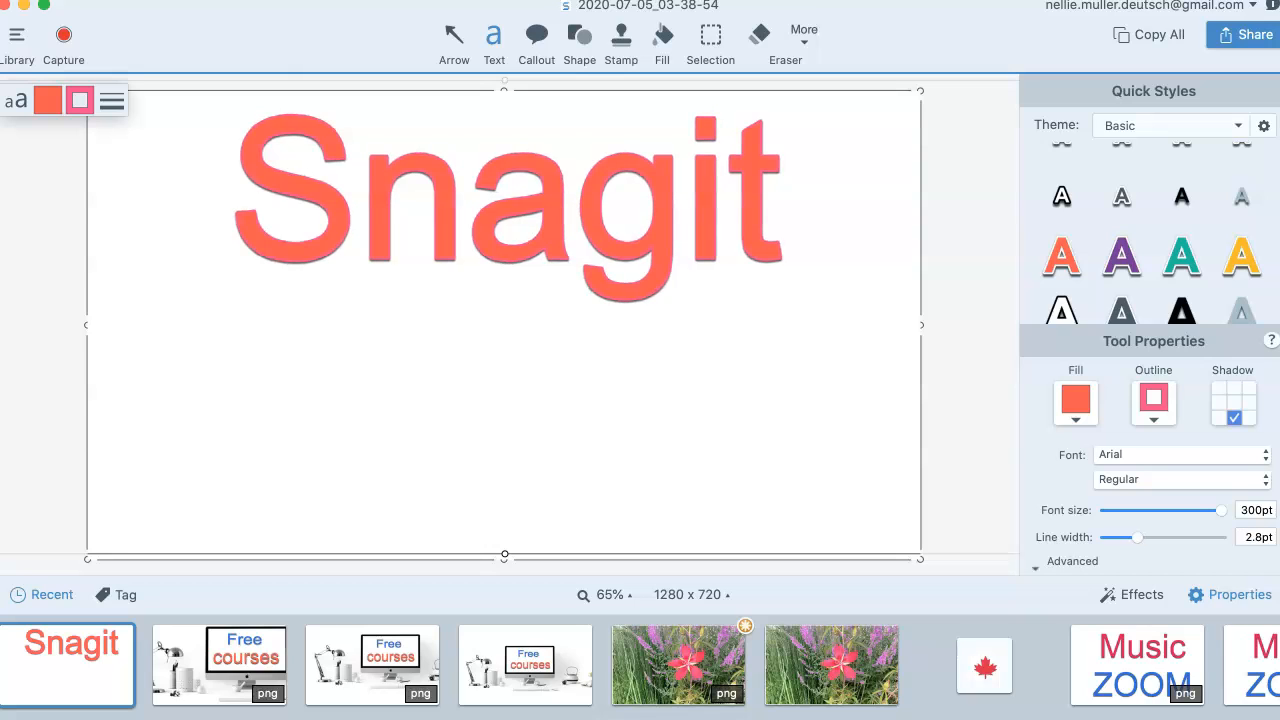
click(1152, 402)
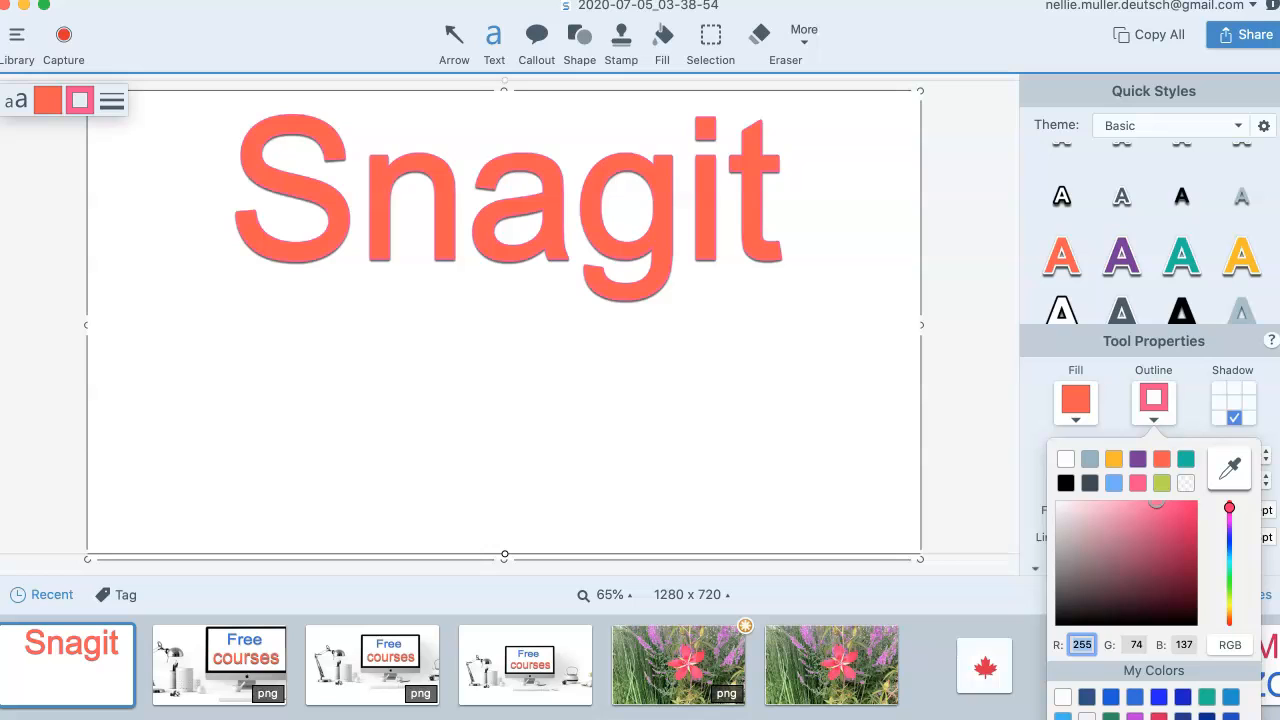
drag(850, 404, 1036, 520)
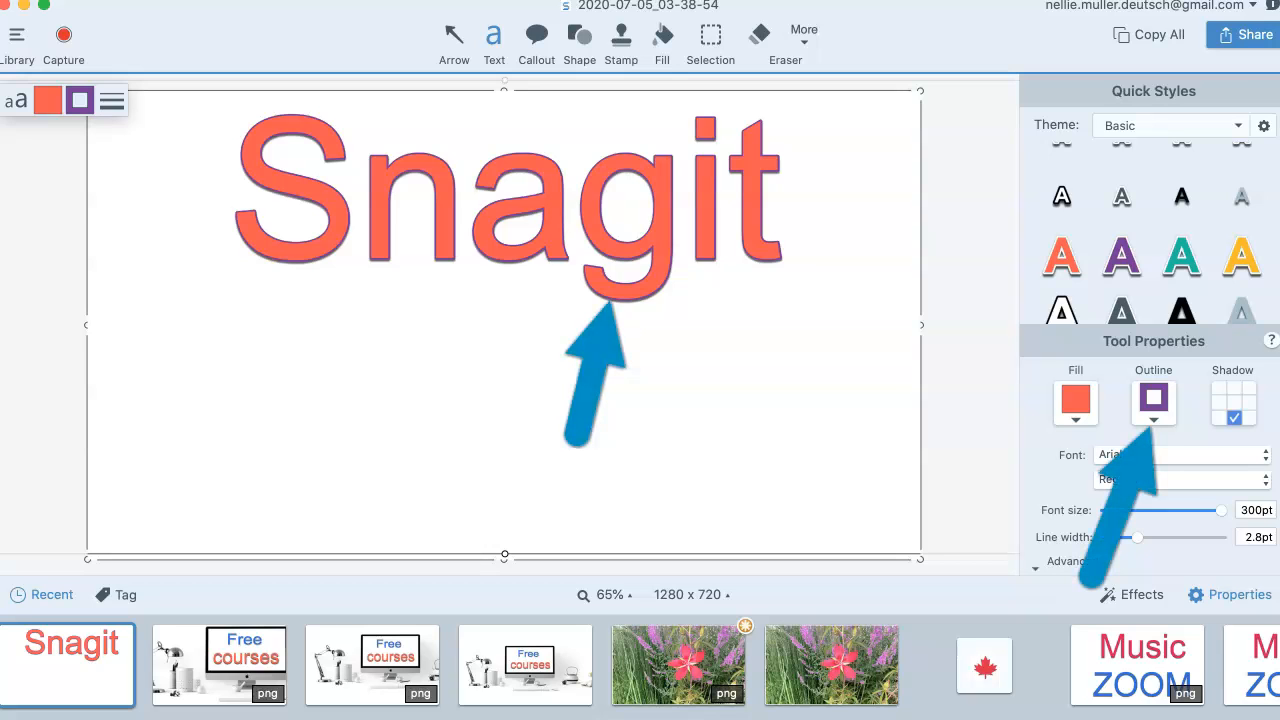
drag(1136, 536, 1196, 536)
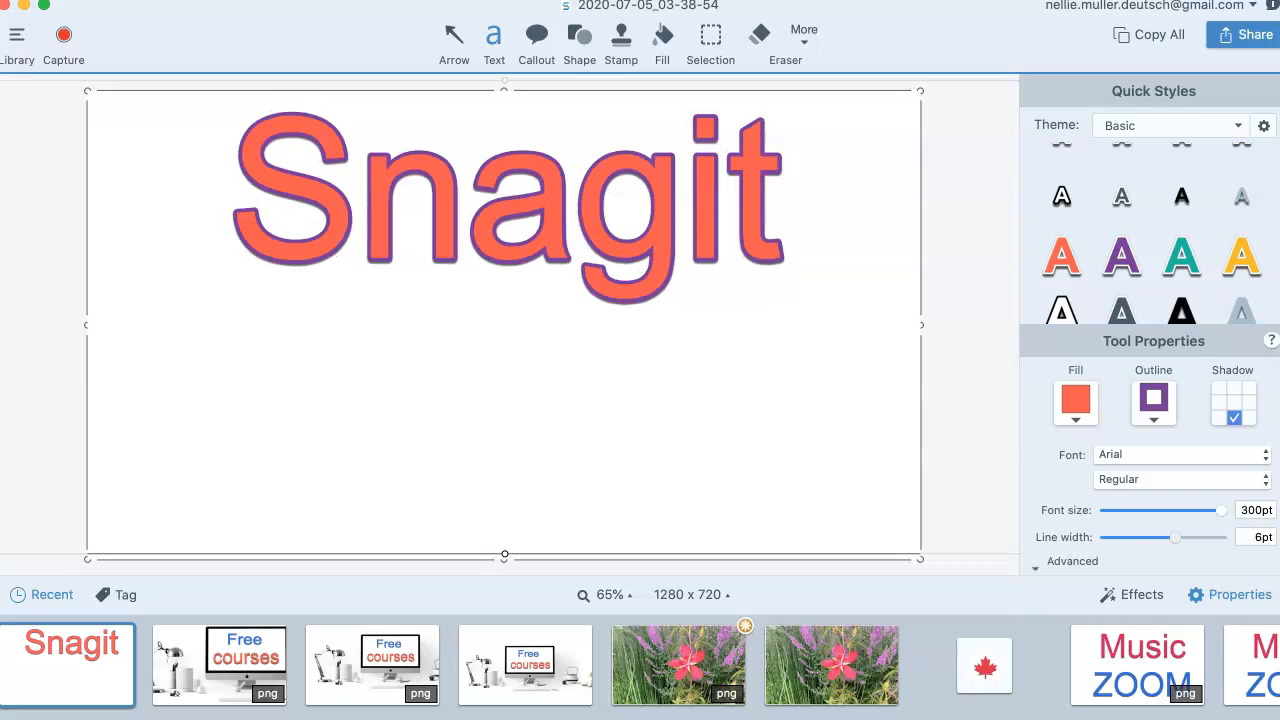
drag(1216, 536, 1128, 536)
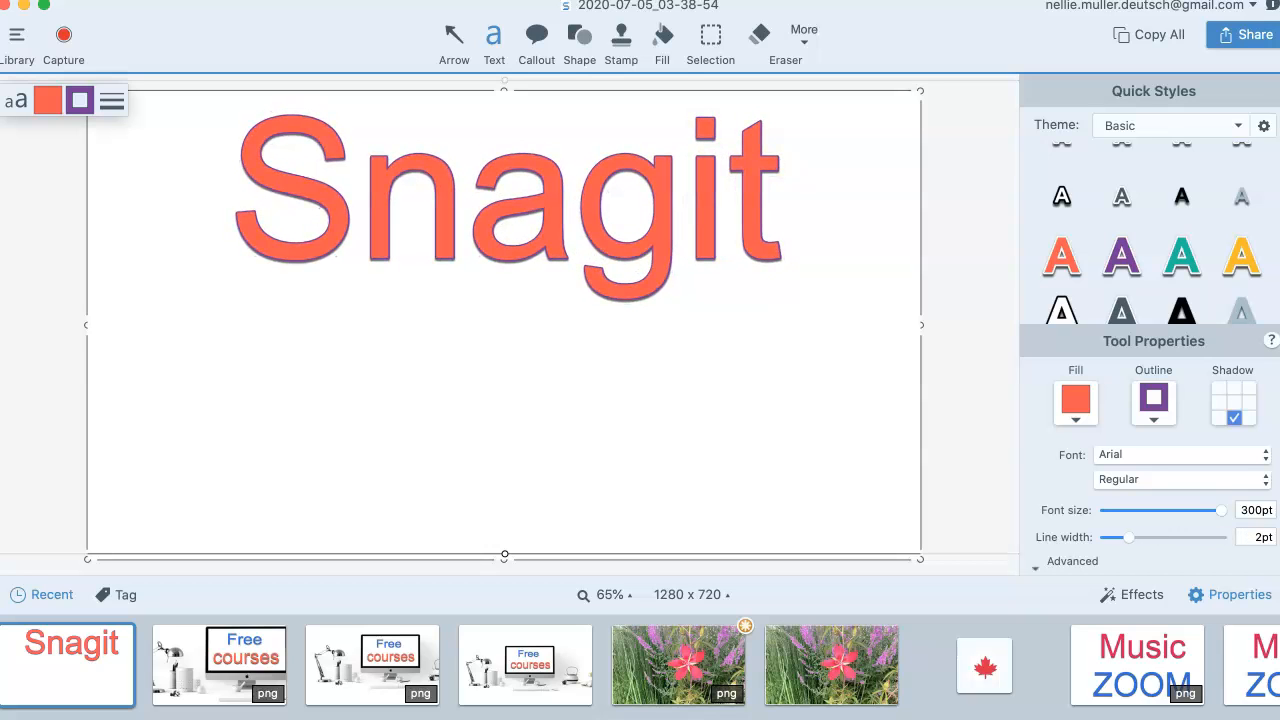
Switch the Snagit text's outline to white and thin it to half a point.
click(1152, 402)
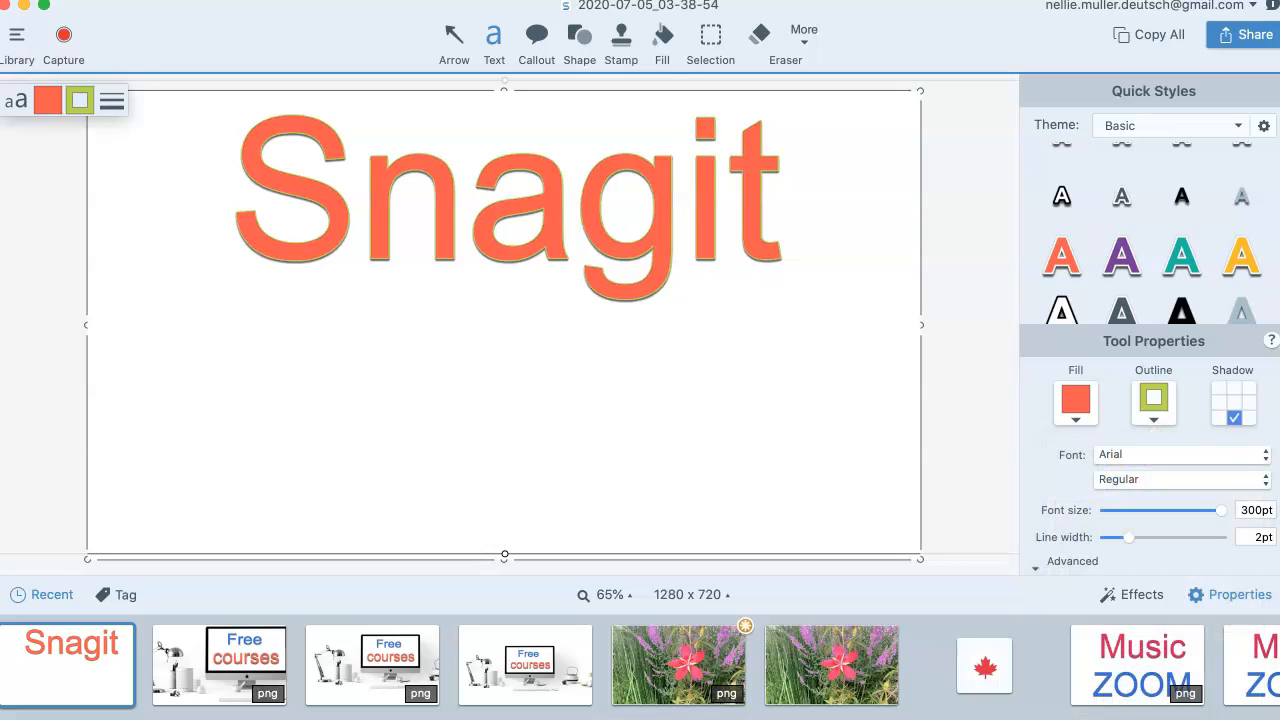
click(1152, 404)
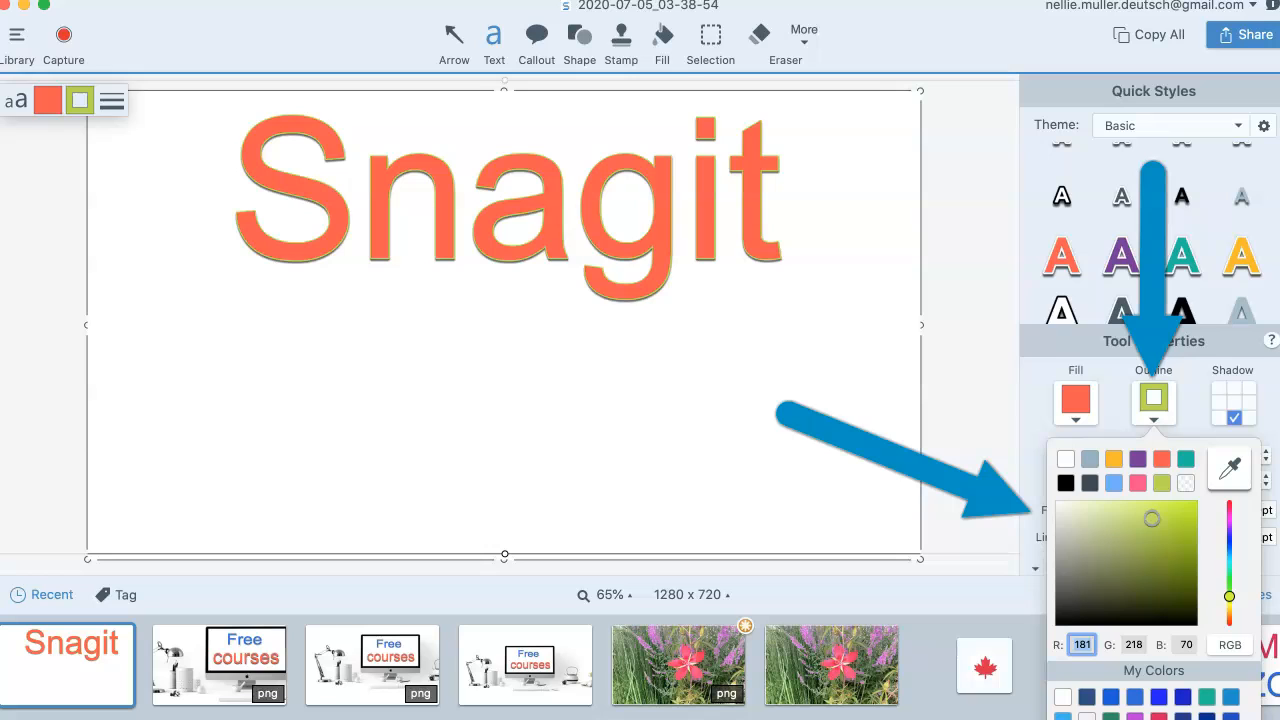
click(1152, 518)
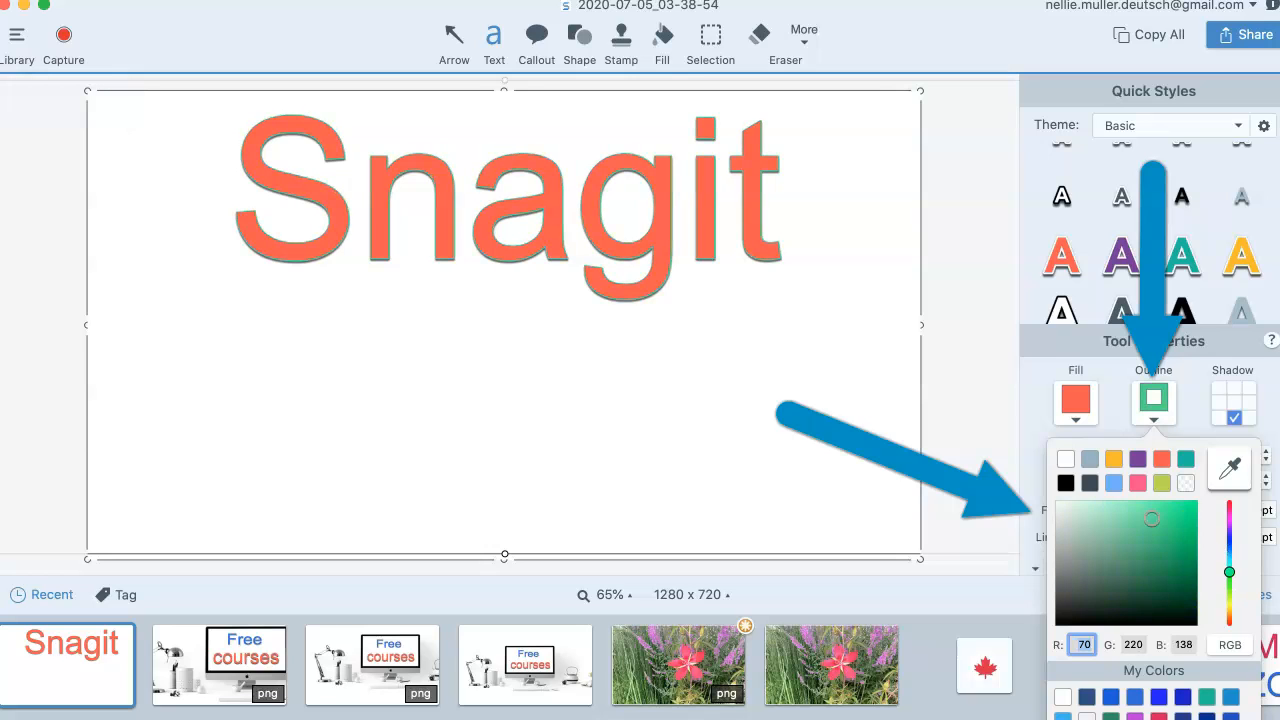
click(1152, 516)
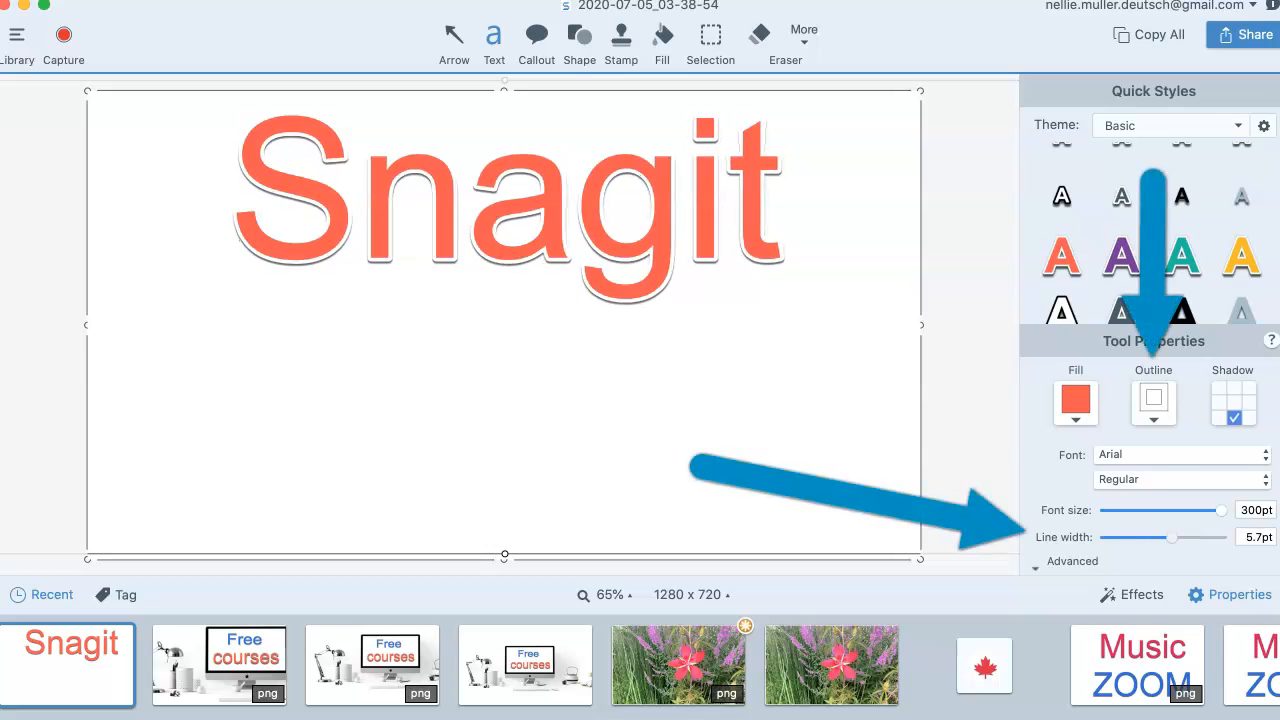
drag(1170, 536, 1104, 536)
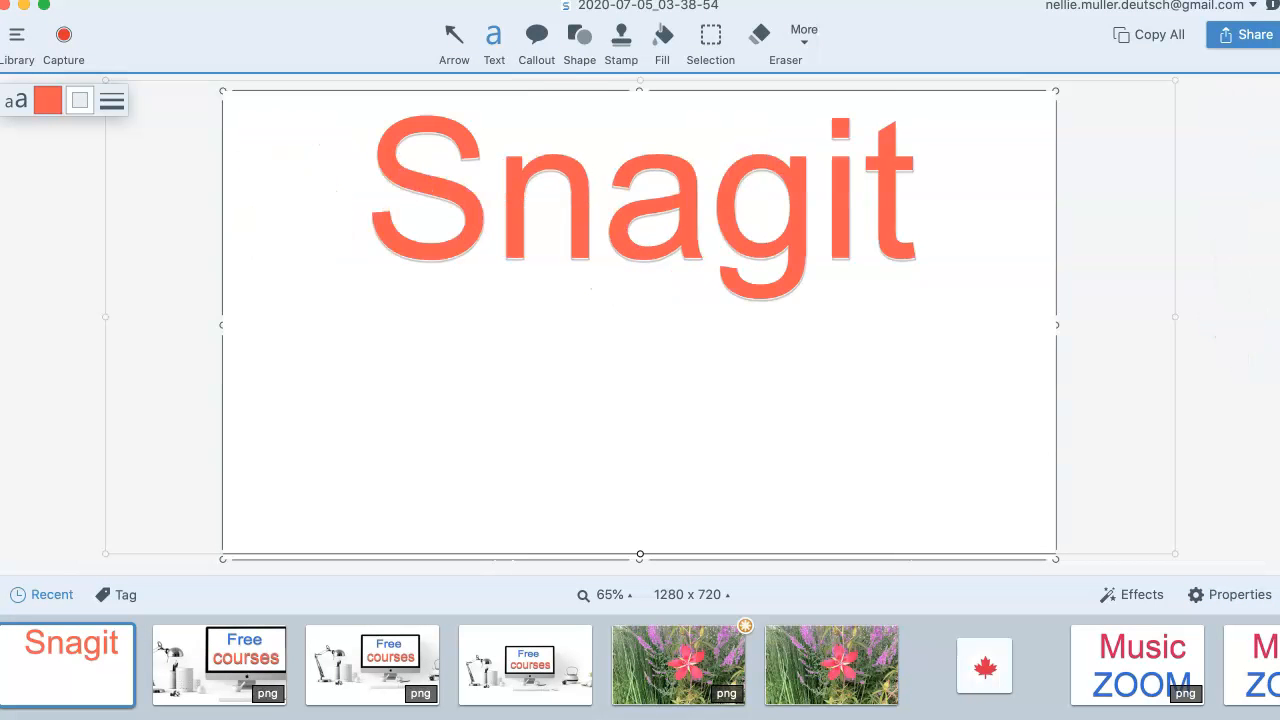
Glance at the Effects panel and return to the text Properties panel.
click(1240, 596)
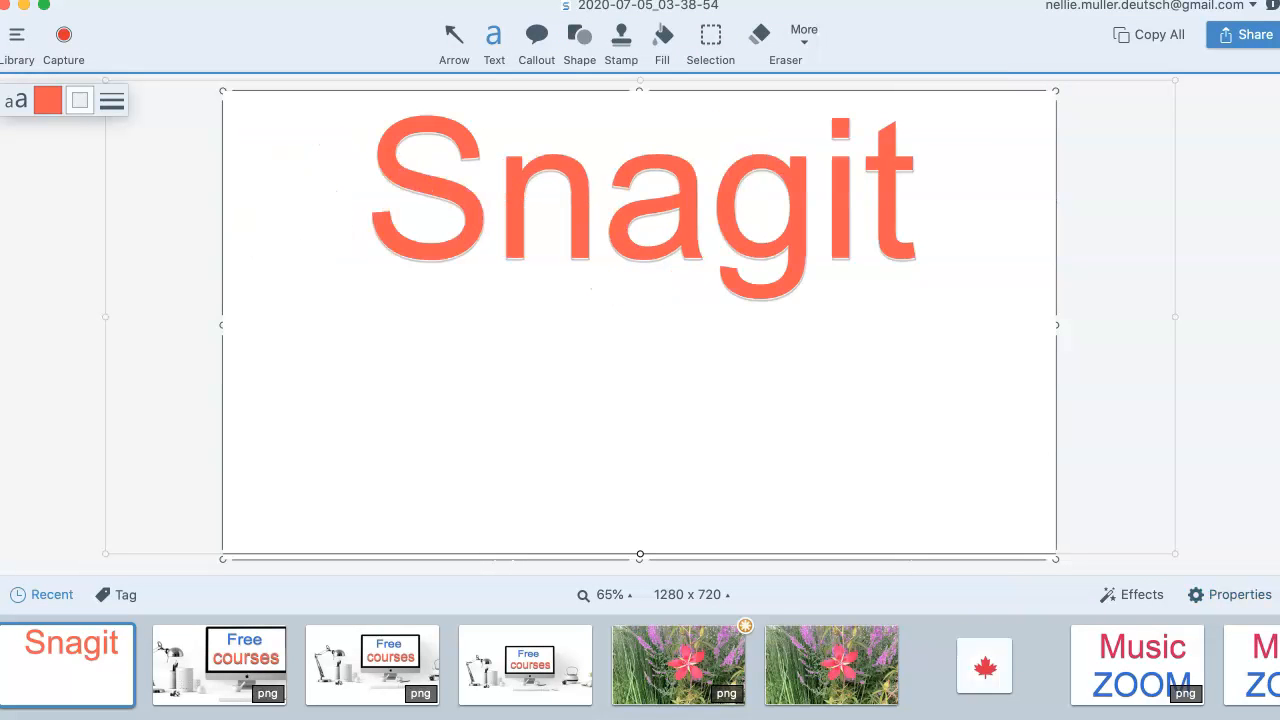
click(1140, 594)
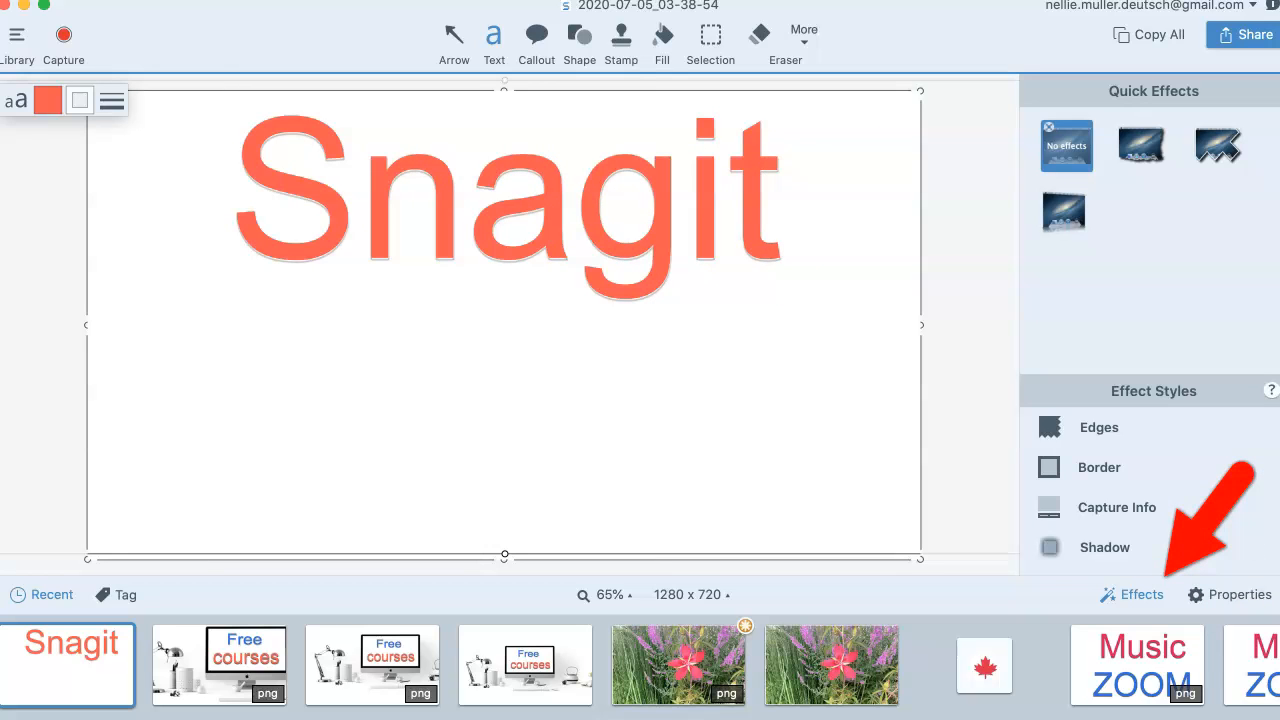
click(1240, 594)
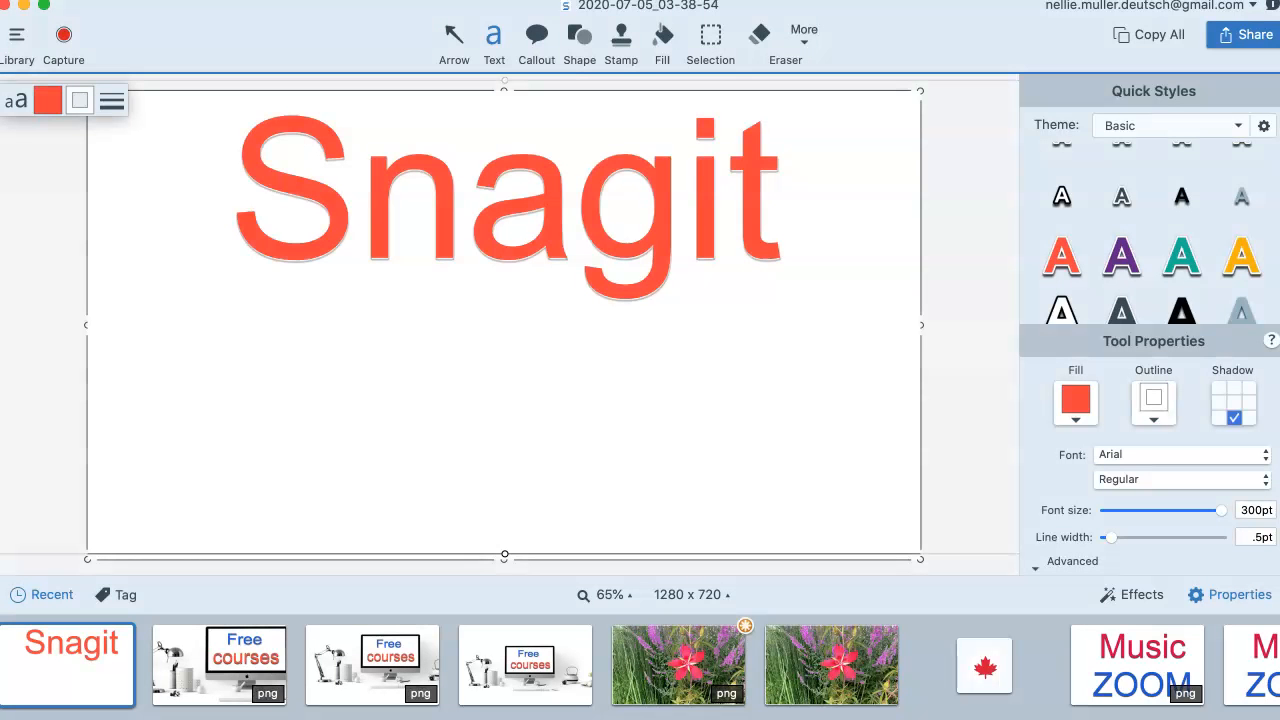
Start a new text box below Snagit and set its fill colour to blue.
drag(360, 38, 476, 32)
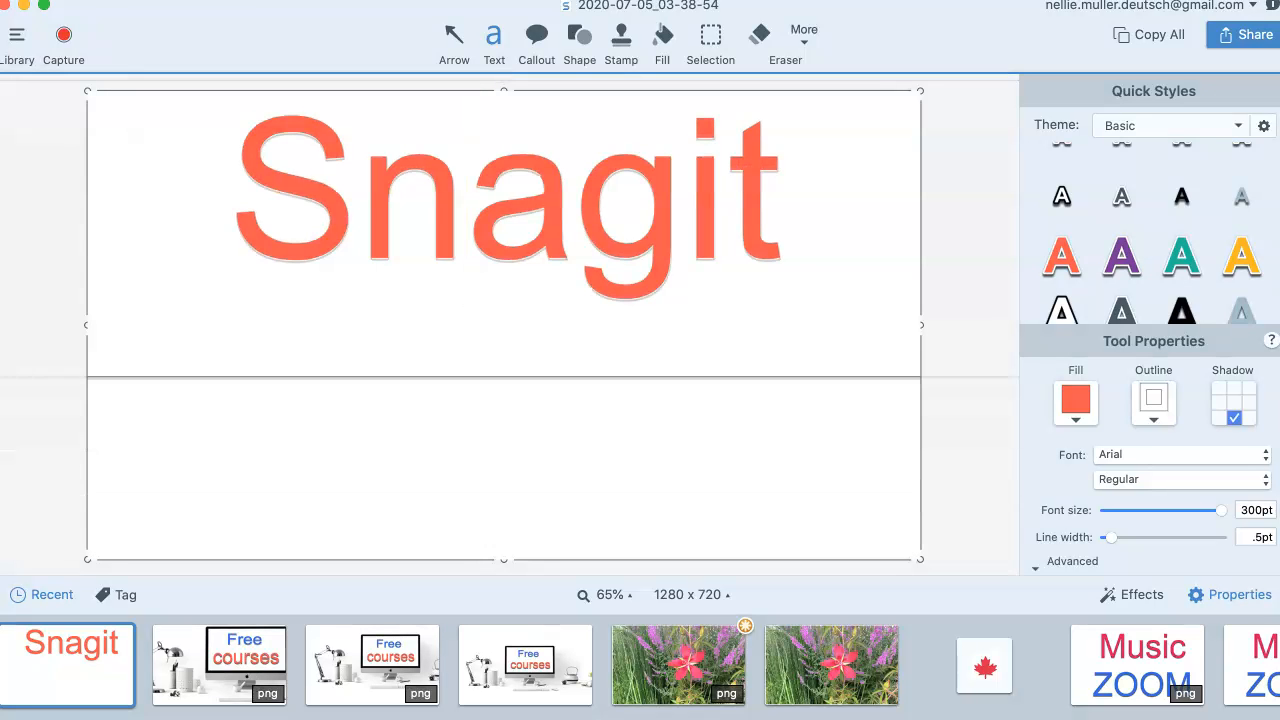
click(500, 210)
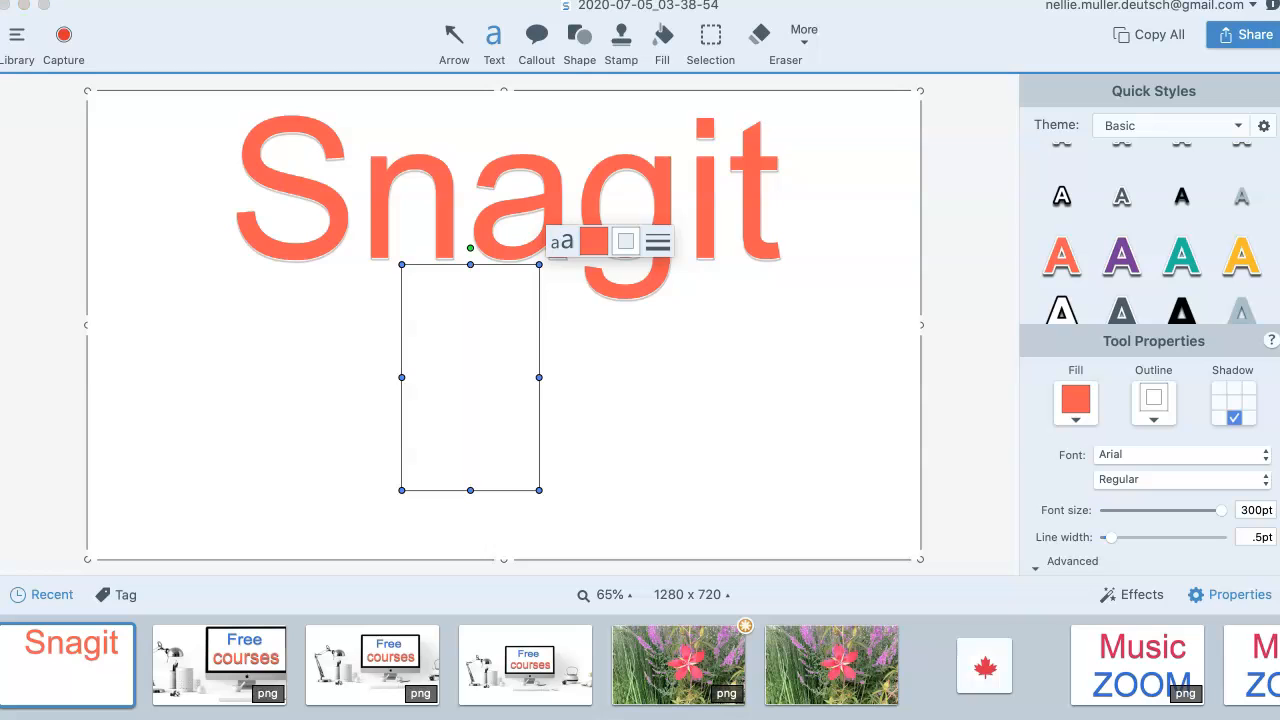
click(592, 240)
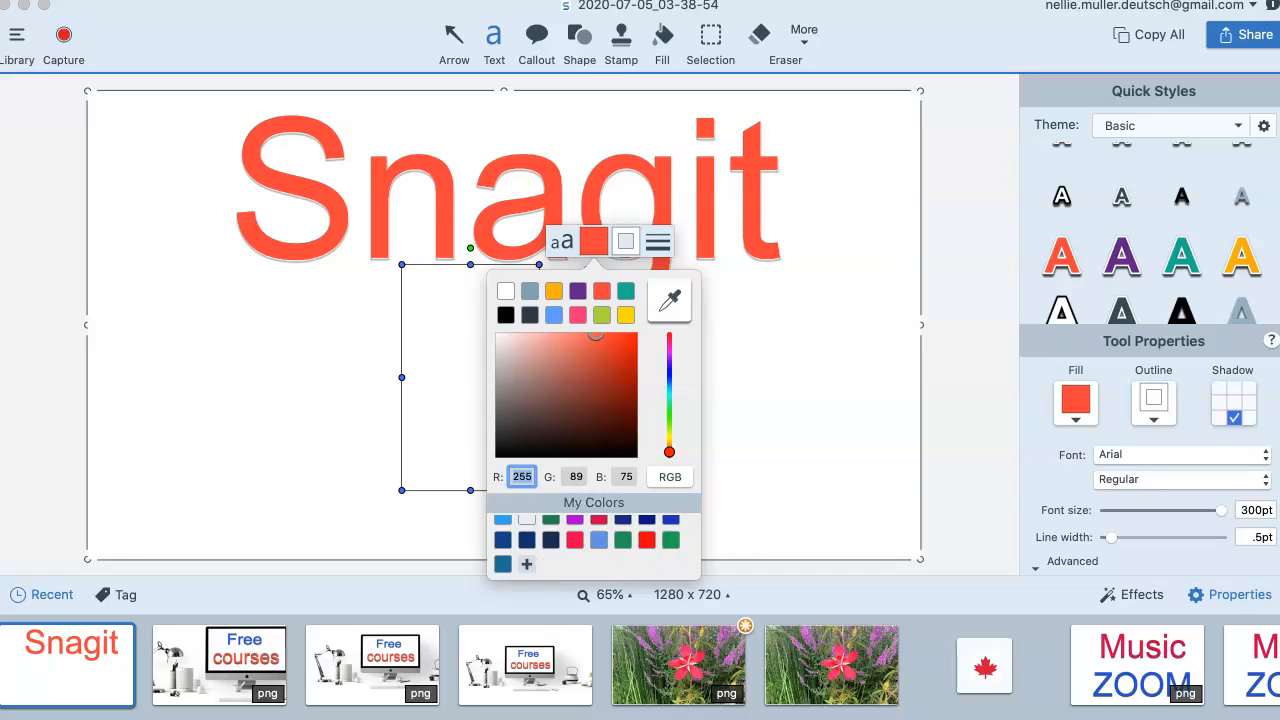
click(624, 412)
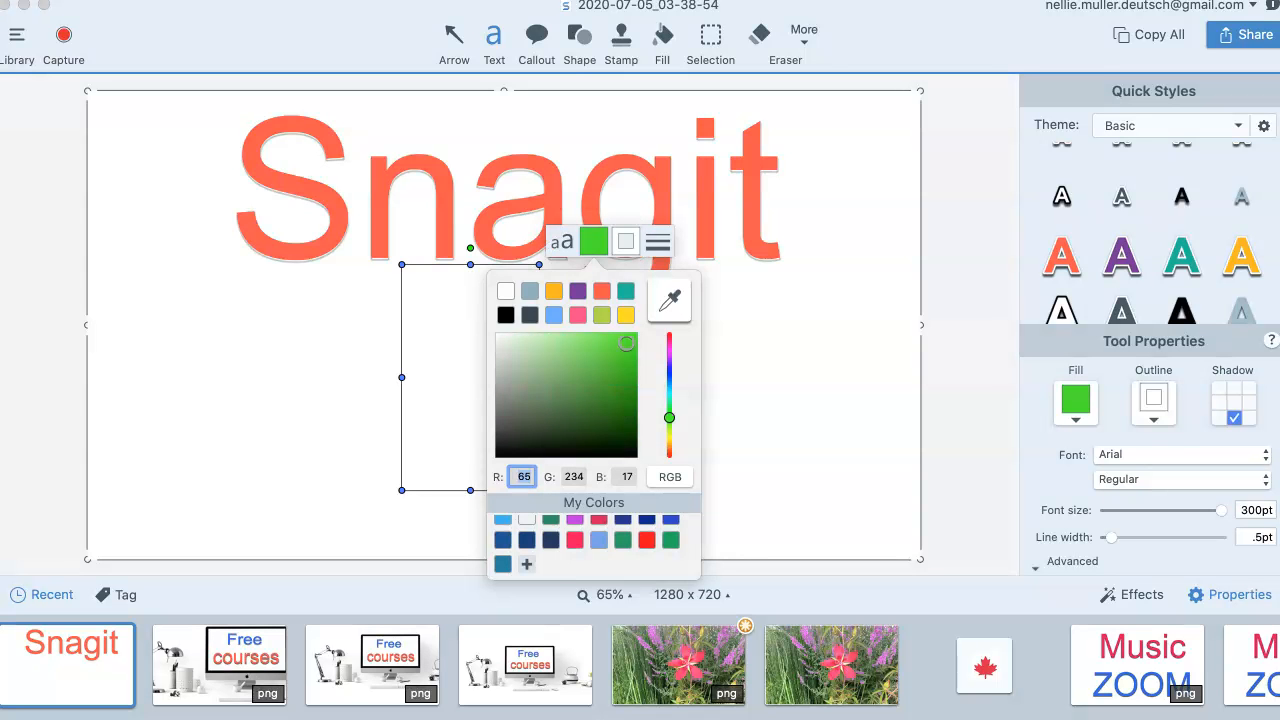
click(528, 564)
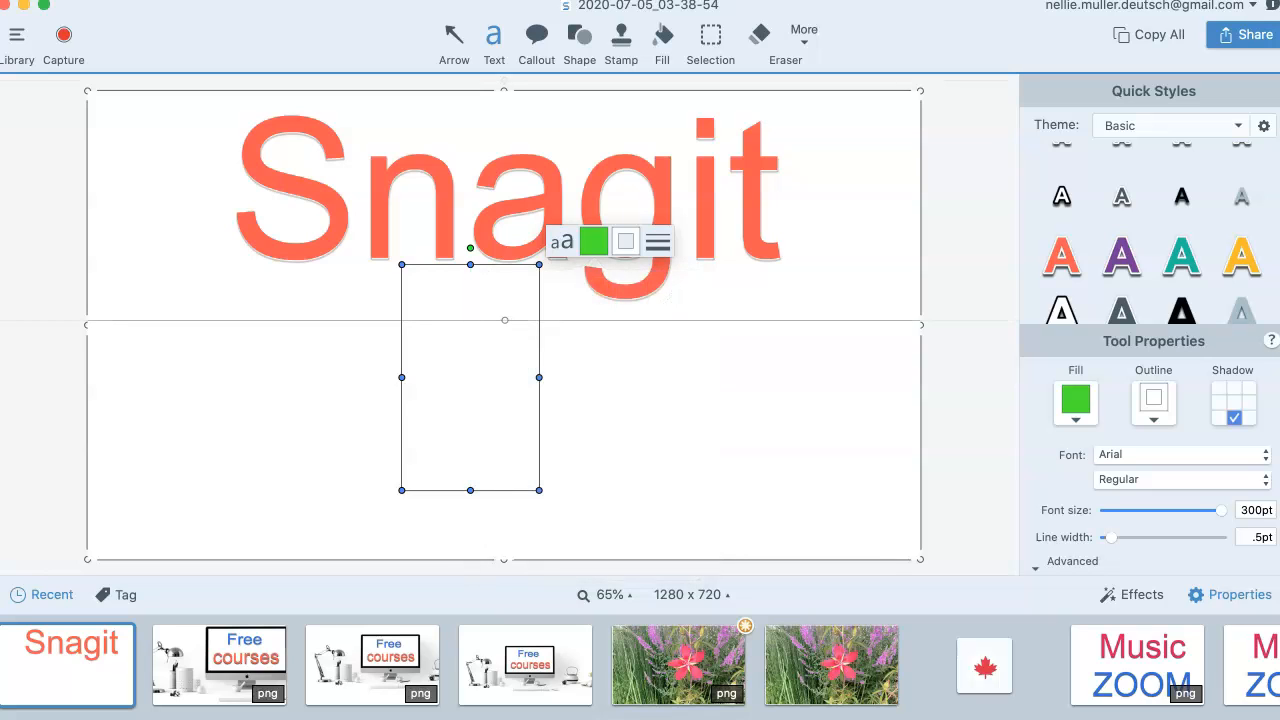
click(592, 240)
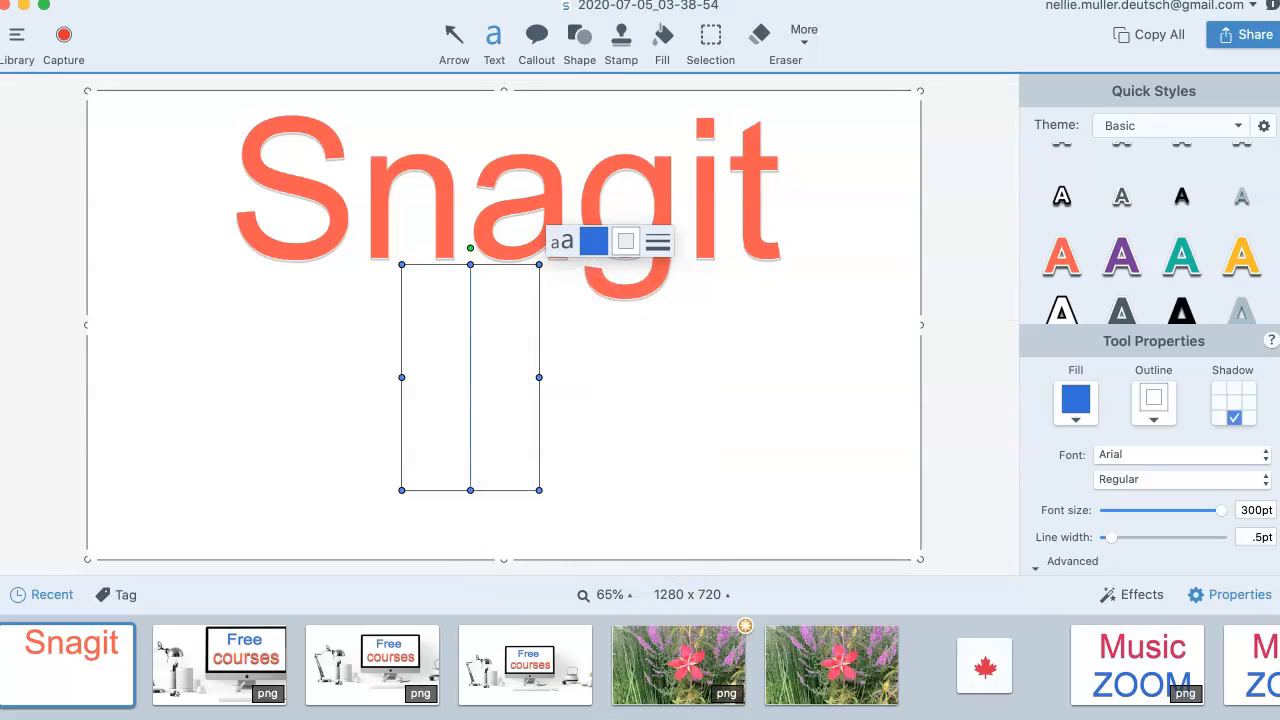
Enter 'Editor' as the second text row.
text(Edito)
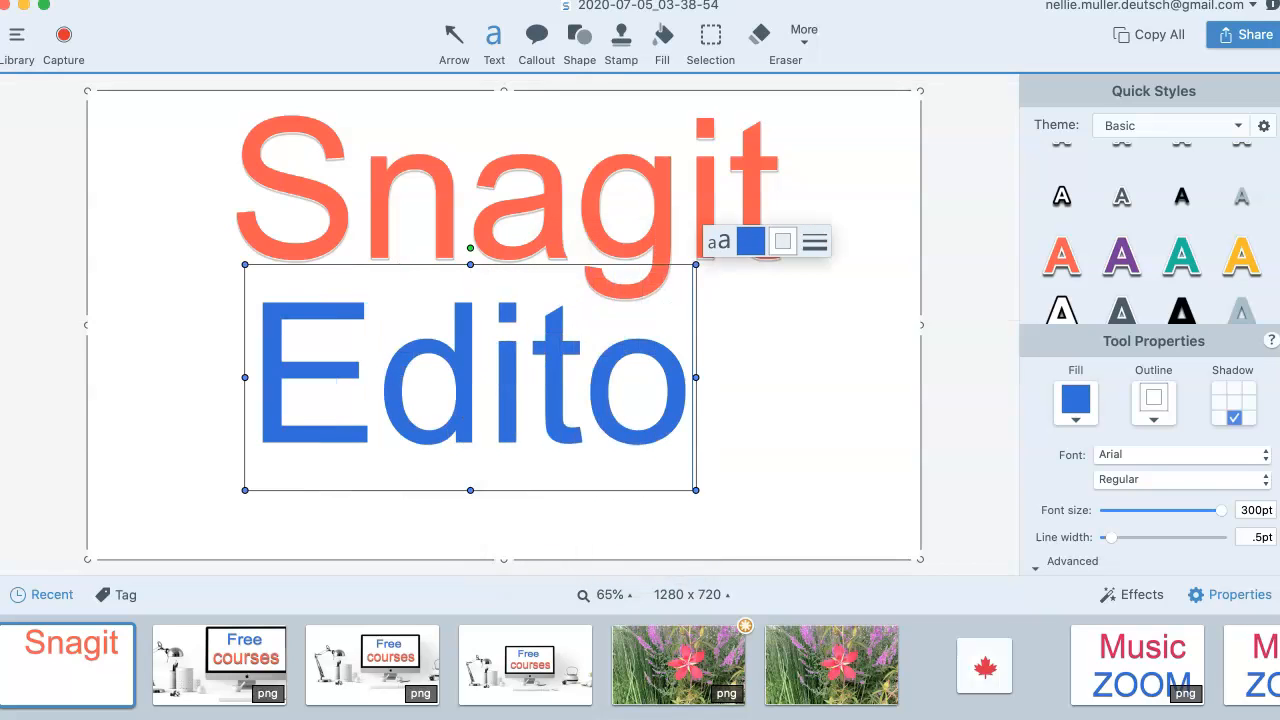
text(r)
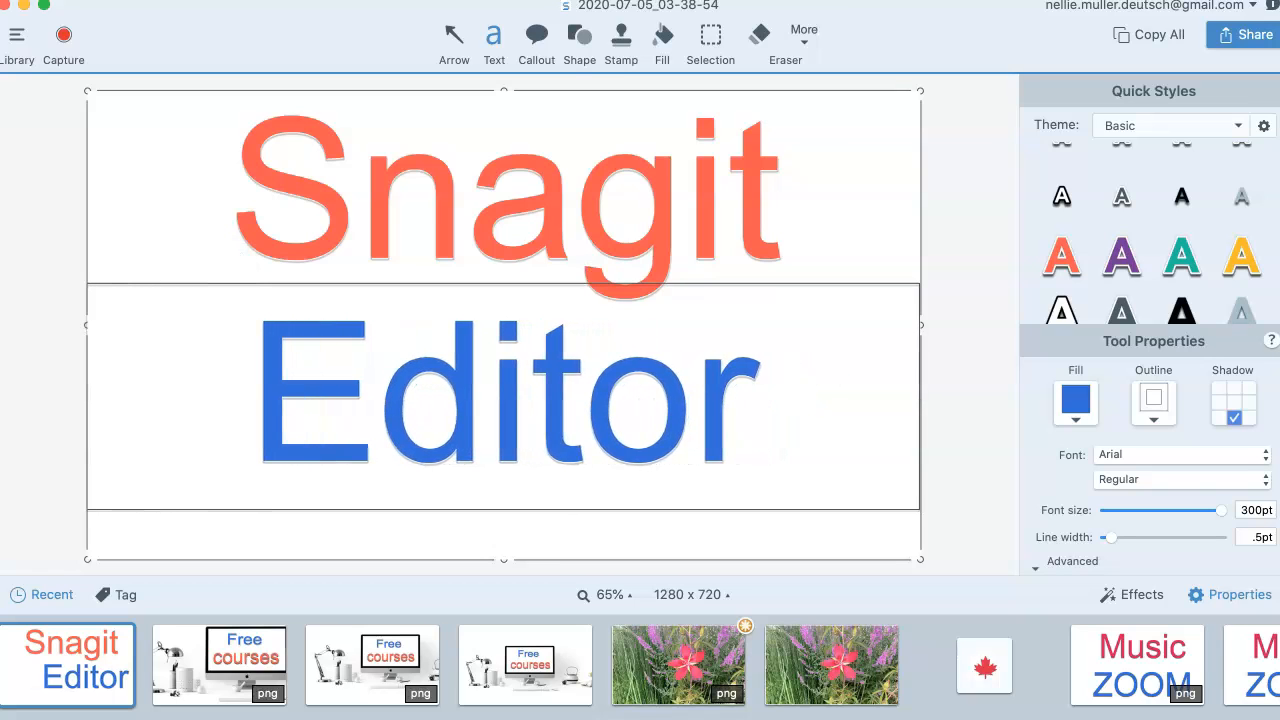
Save the canvas as 'Snagit Editor' and reselect the Editor text row.
click(500, 396)
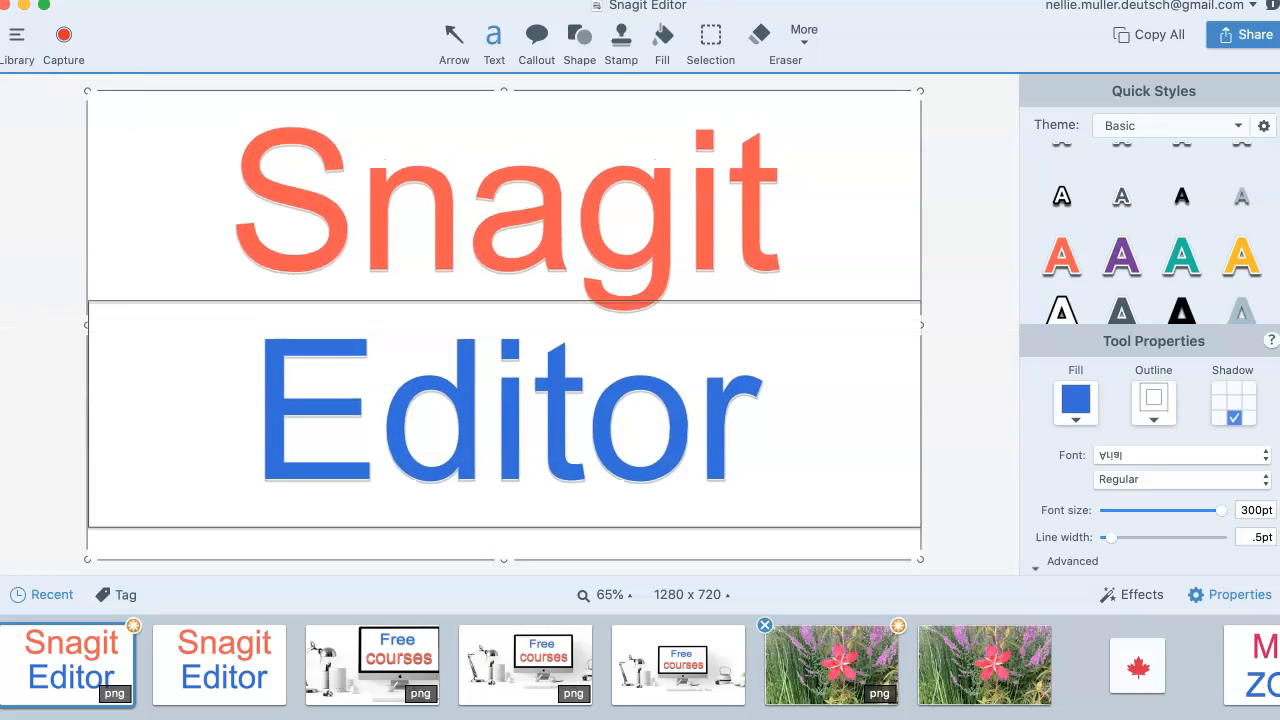
click(504, 410)
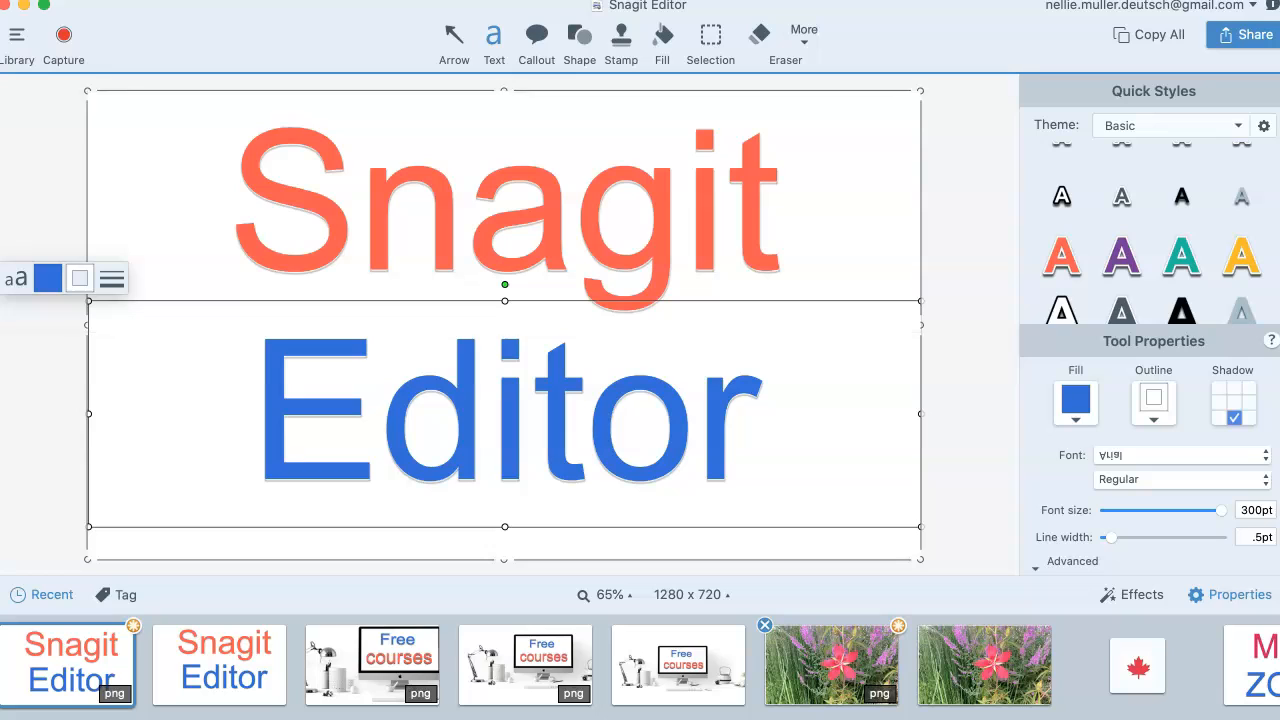